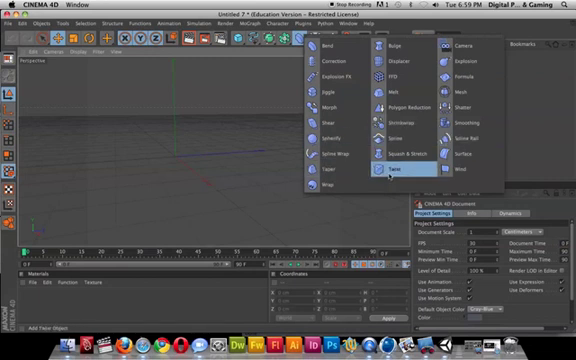
mouse_move(384, 138)
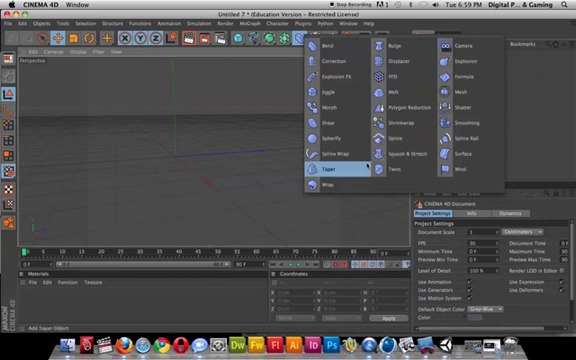
mouse_move(324, 188)
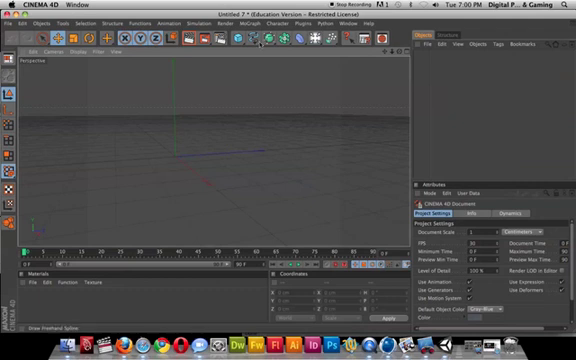
Step: Add a Text spline and extrude it into solid 3D lettering with an Extrude NURBS
left_click(238, 40)
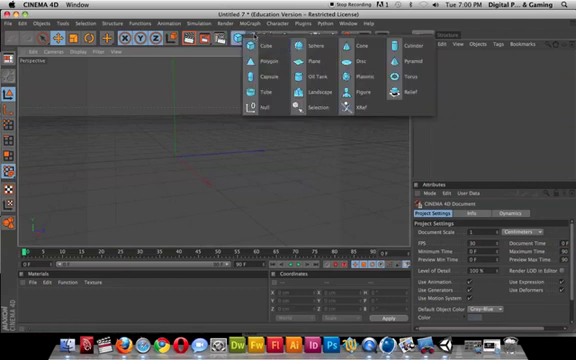
left_click(260, 44)
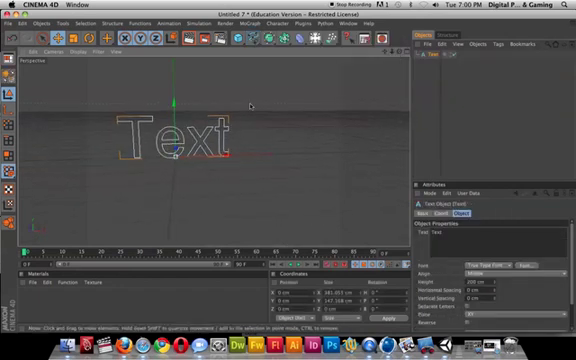
left_click(290, 36)
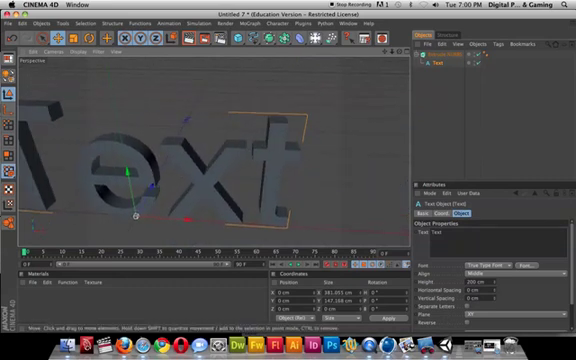
Step: Apply a Wrap deformer under the extrusion so the letters curve around a cylinder
left_click_drag(200, 150, 110, 110)
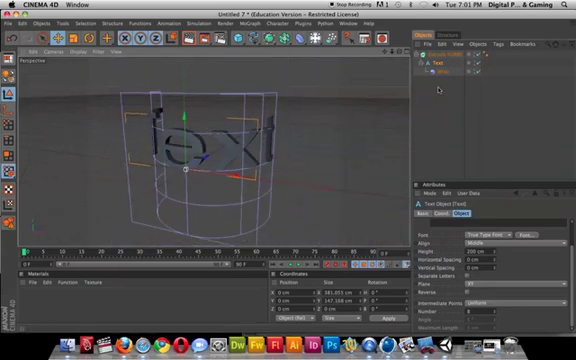
left_click(432, 70)
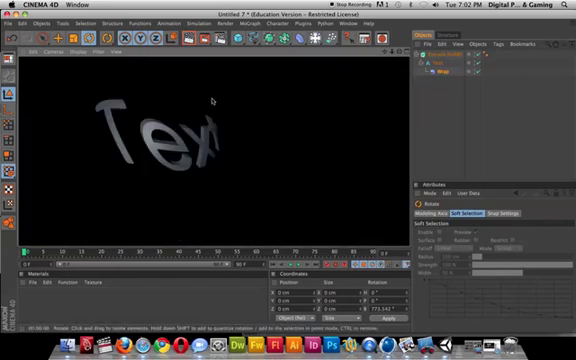
mouse_move(192, 128)
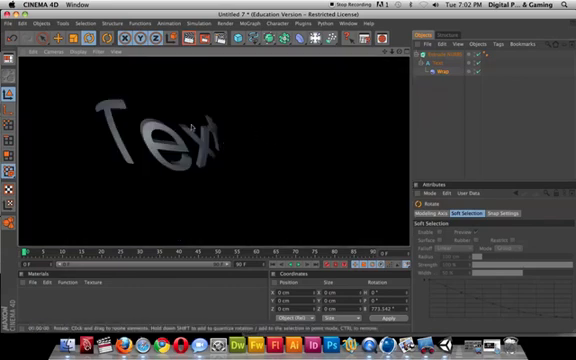